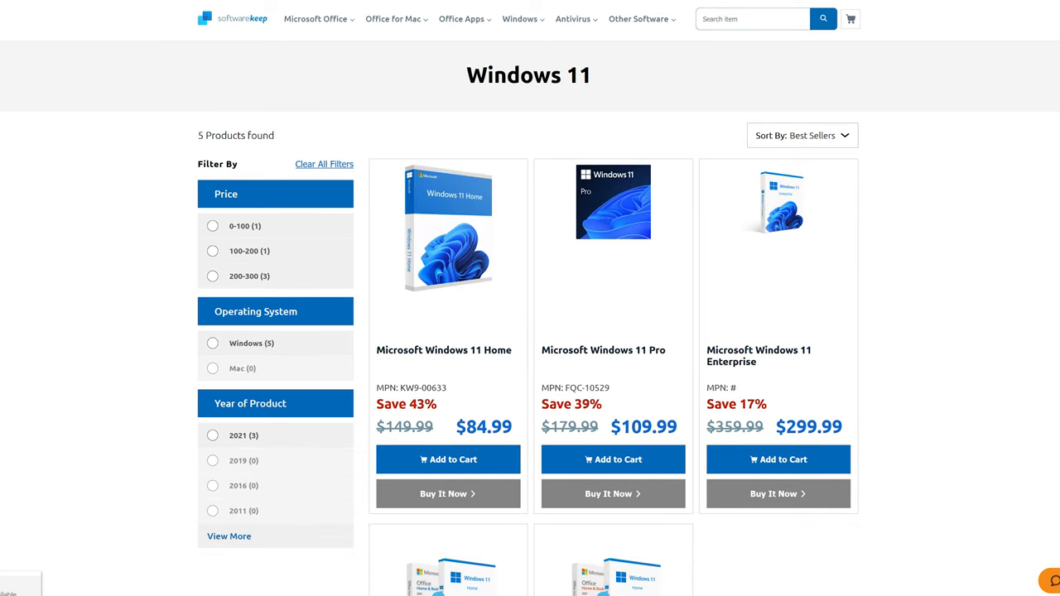
pyautogui.scroll(-3)
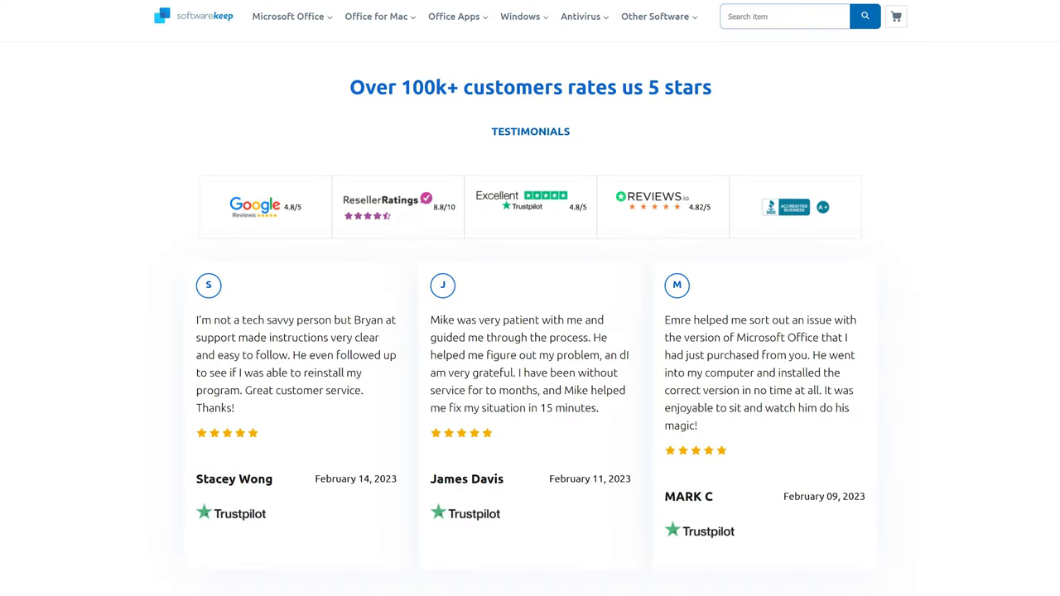